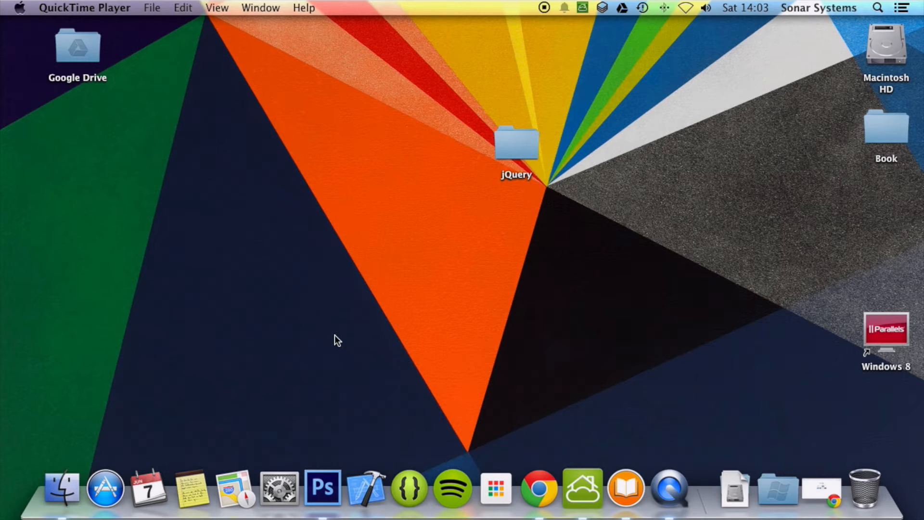
# Step: Open index.html from the jQuery folder with Sublime Text 2
pyautogui.click(517, 144)
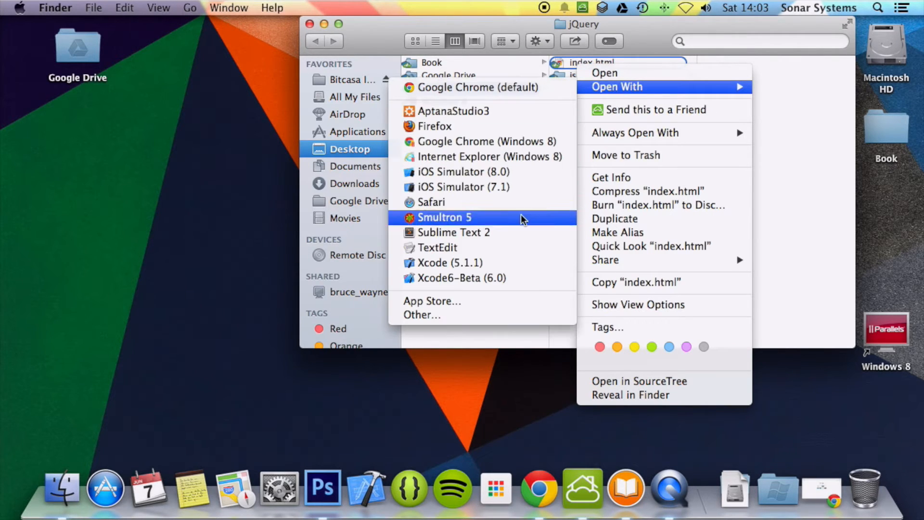
pyautogui.click(454, 232)
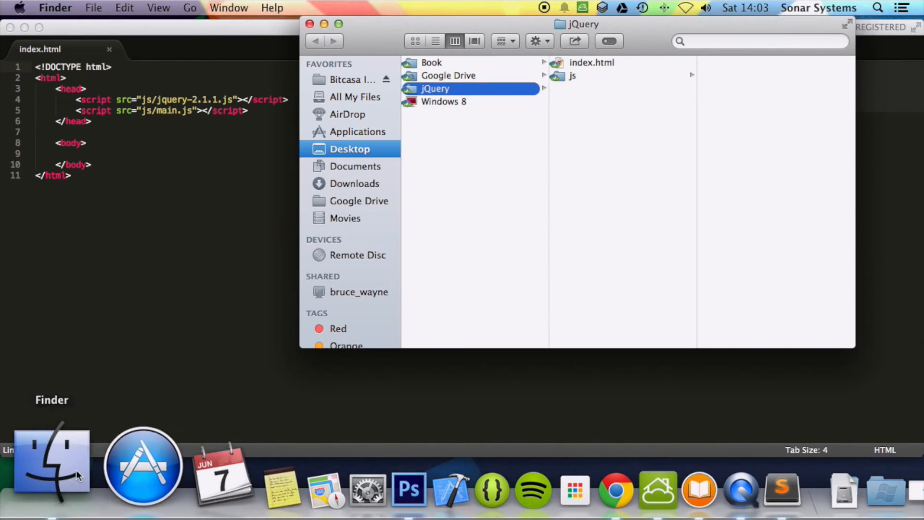
# Step: Add <button>Button</button> and <div>Hello</div> inside the body of index.html and save
pyautogui.click(573, 75)
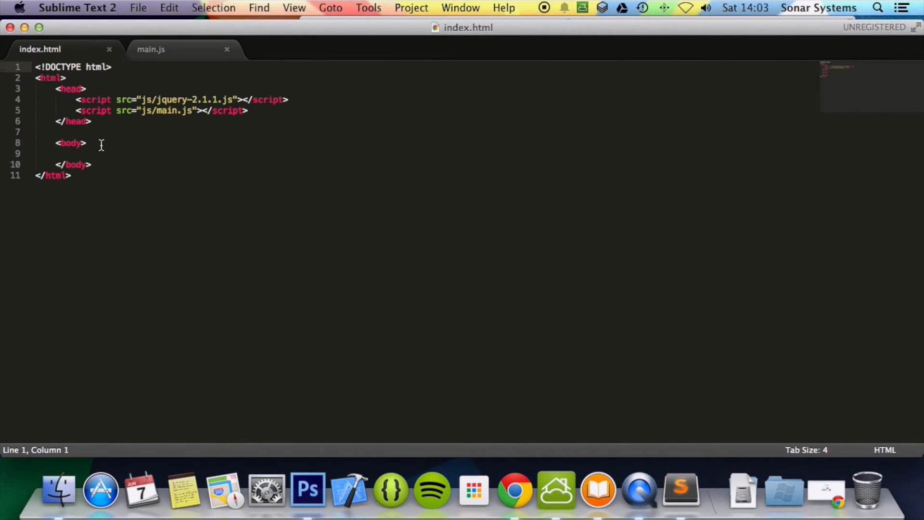
pyautogui.click(101, 153)
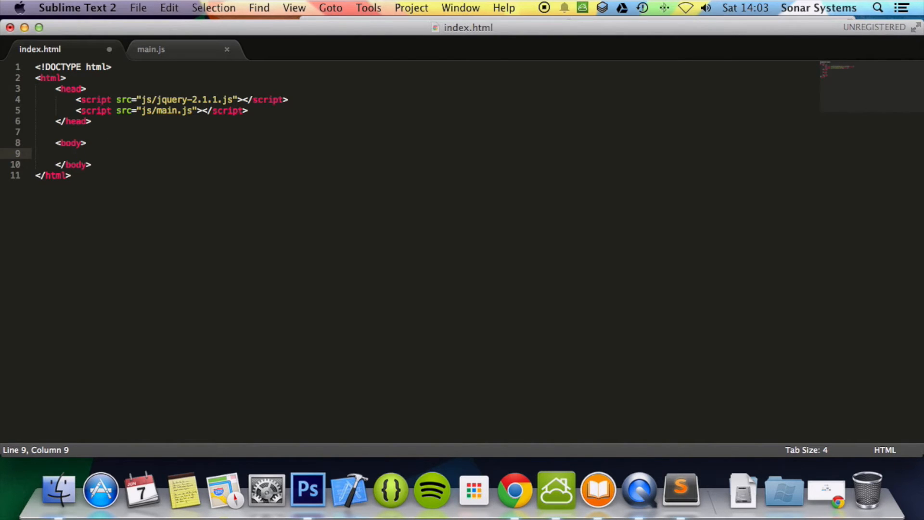
pyautogui.write('<button>,')
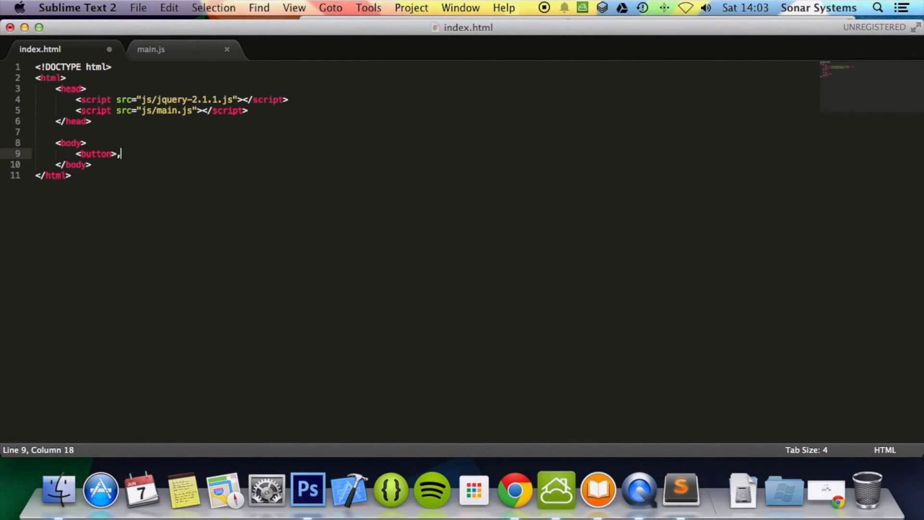
pyautogui.write('/button>')
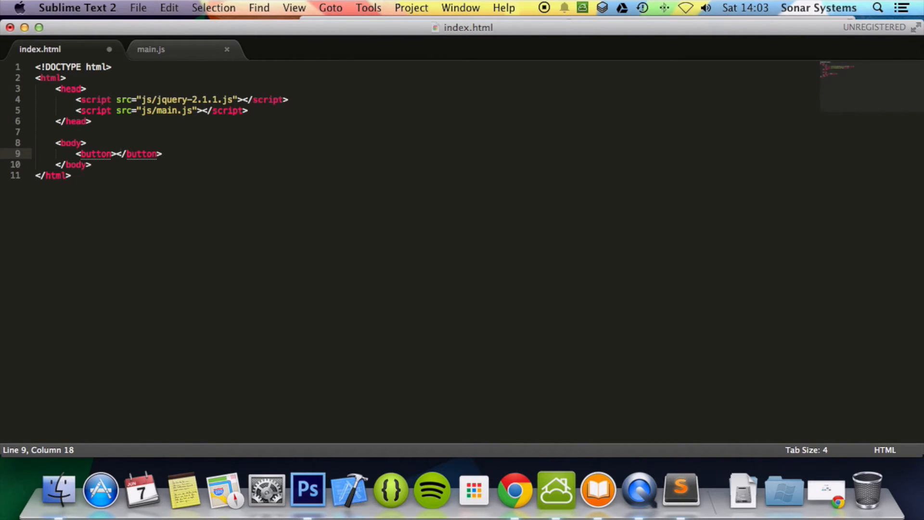
pyautogui.write('Button')
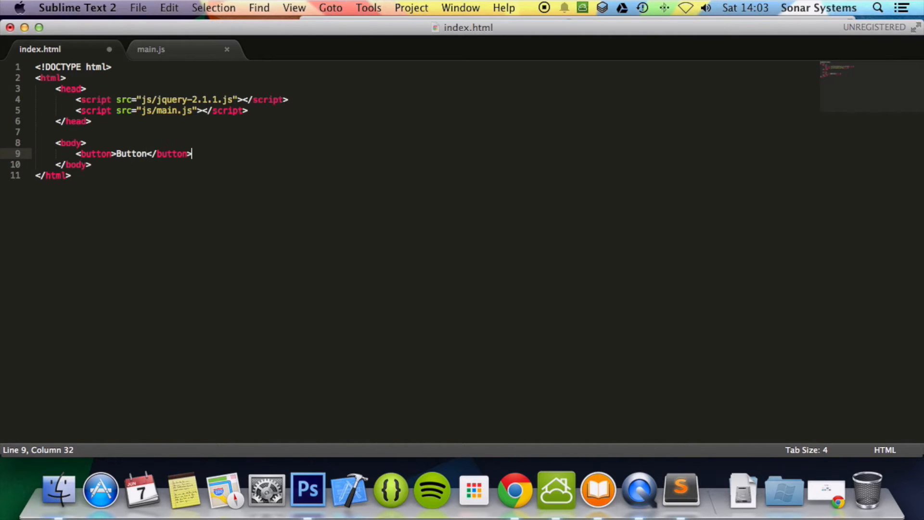
pyautogui.write('<div>')
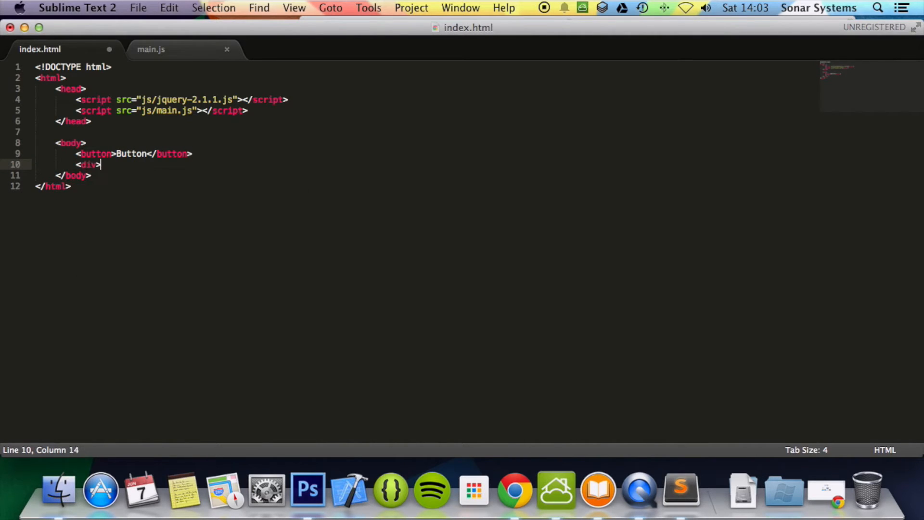
pyautogui.write('</div')
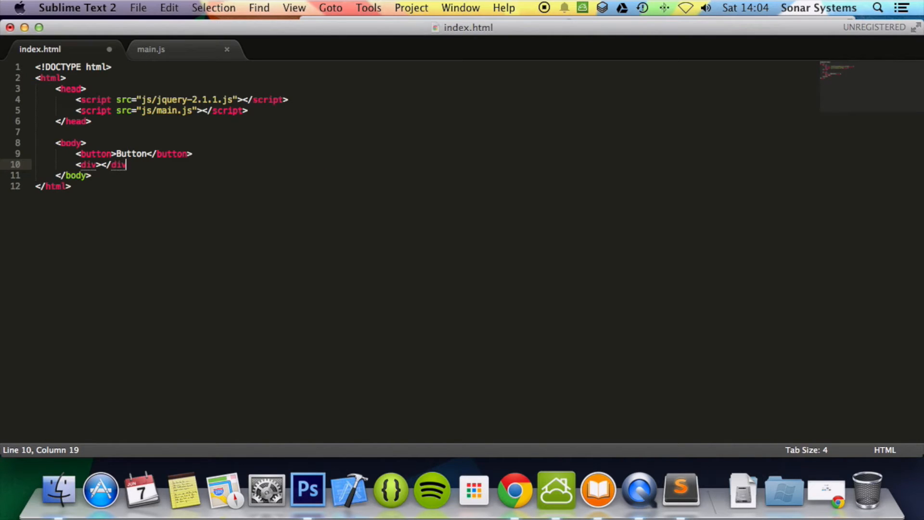
pyautogui.click(99, 165)
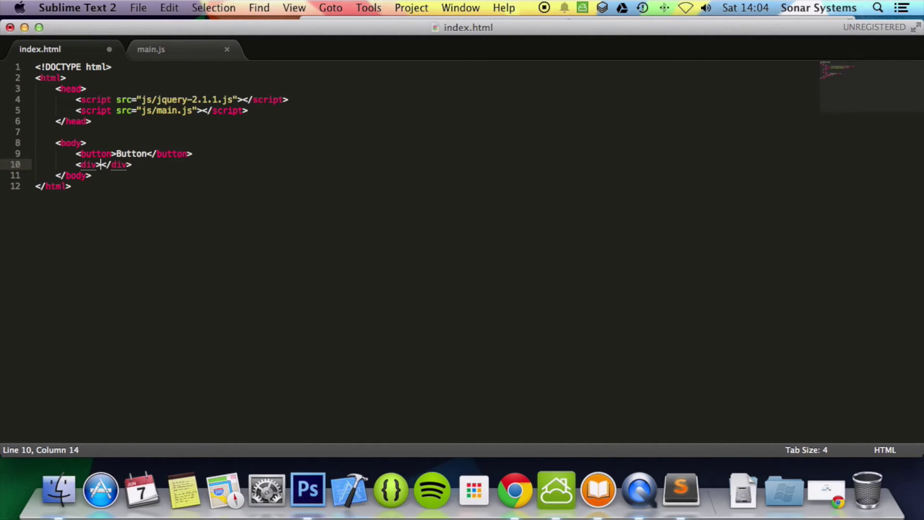
pyautogui.write('Hello')
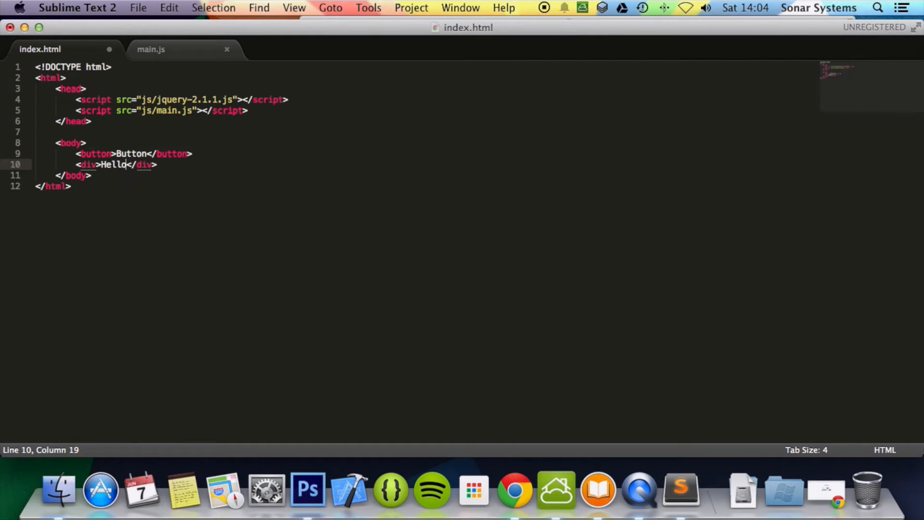
pyautogui.press('cmd+s')
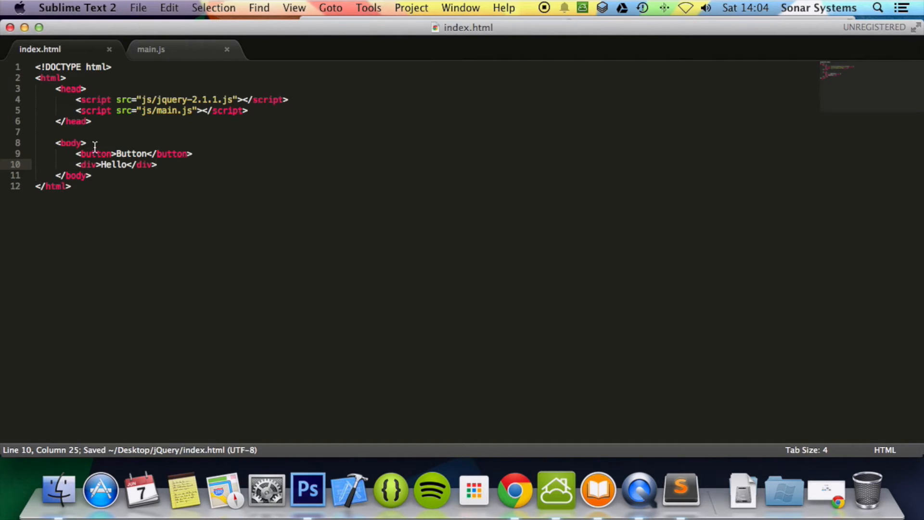
# Step: In main.js, start a $("button").click(function(){ handler inside document ready
pyautogui.click(152, 50)
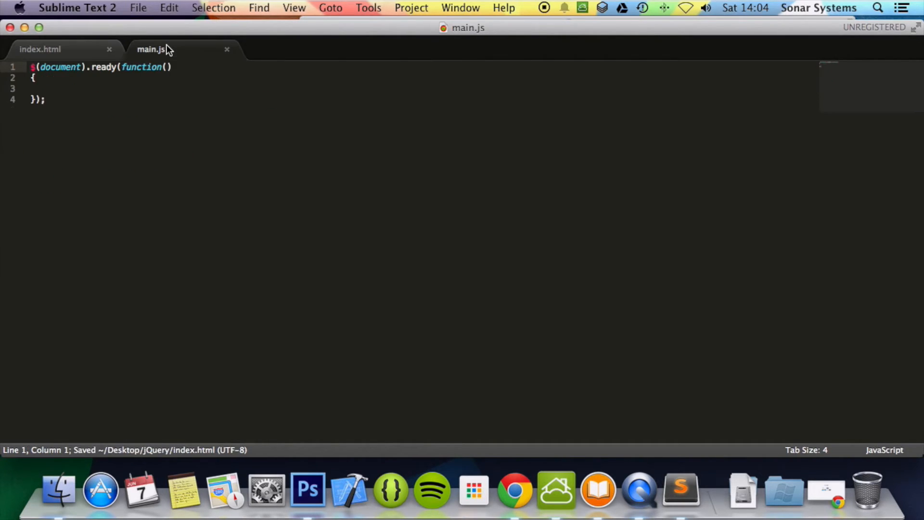
pyautogui.click(48, 88)
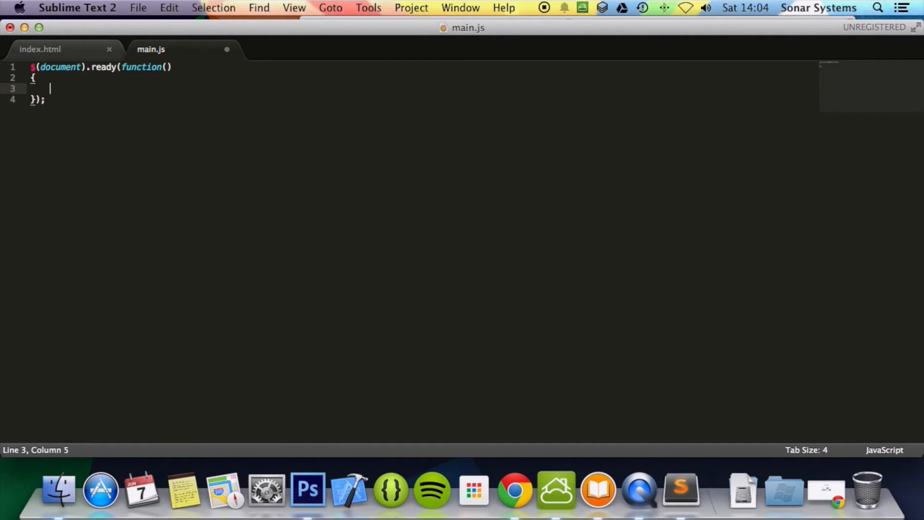
pyautogui.write('$()')
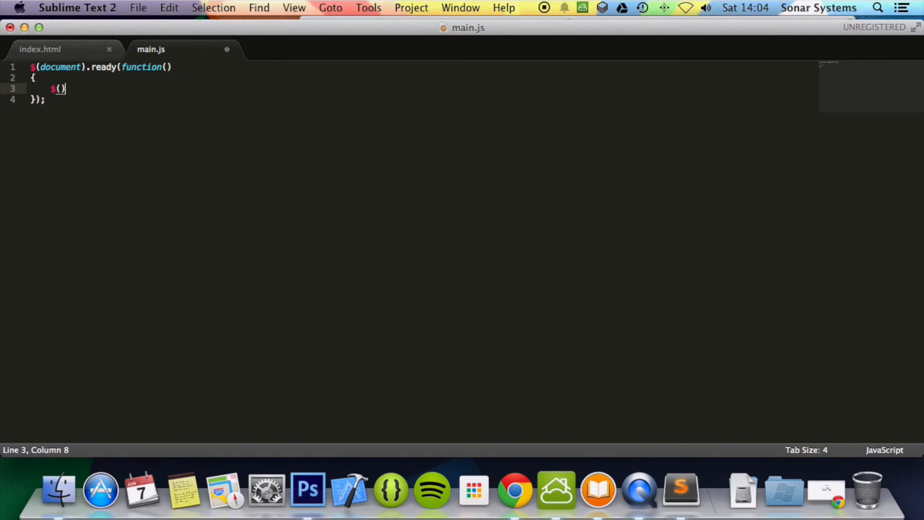
pyautogui.write('"butt"')
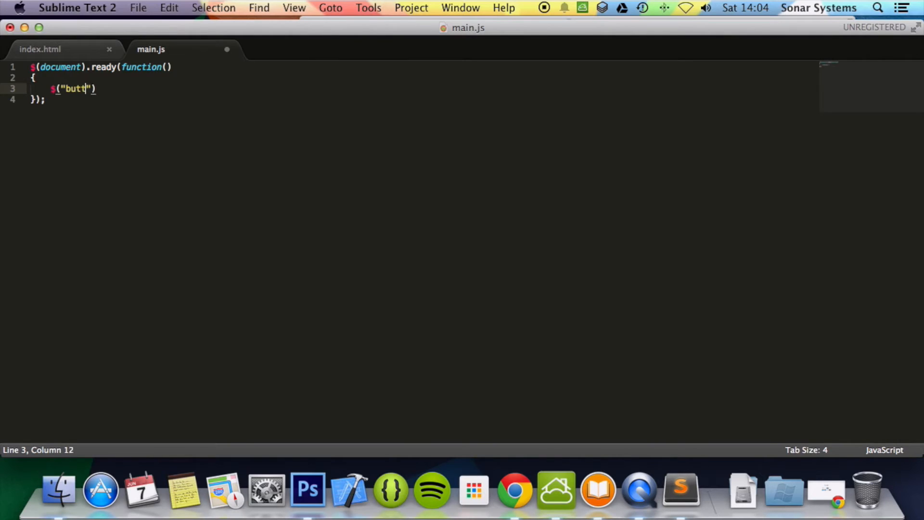
pyautogui.write('on").')
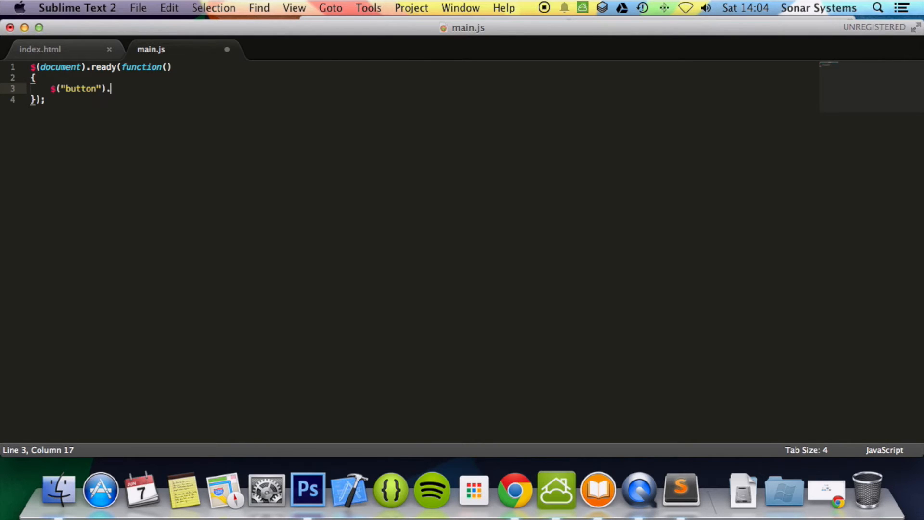
pyautogui.write('click(function(')
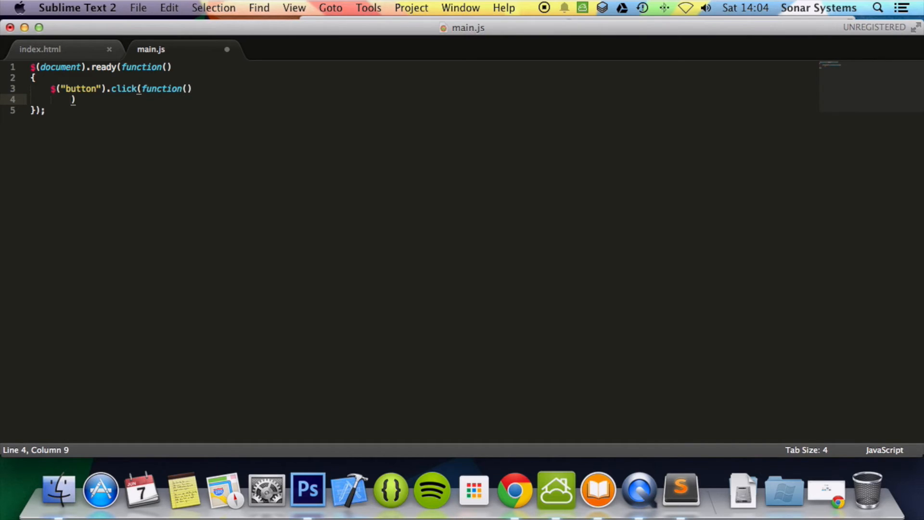
pyautogui.write('{')
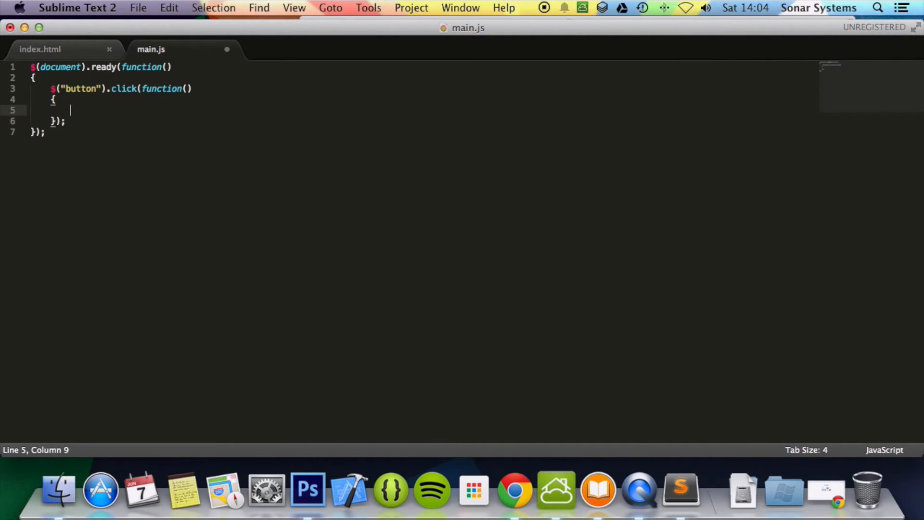
# Step: Inside the handler, write $("div").hide(5000, function(){}) to fade the div over 5000 ms
pyautogui.write('$')
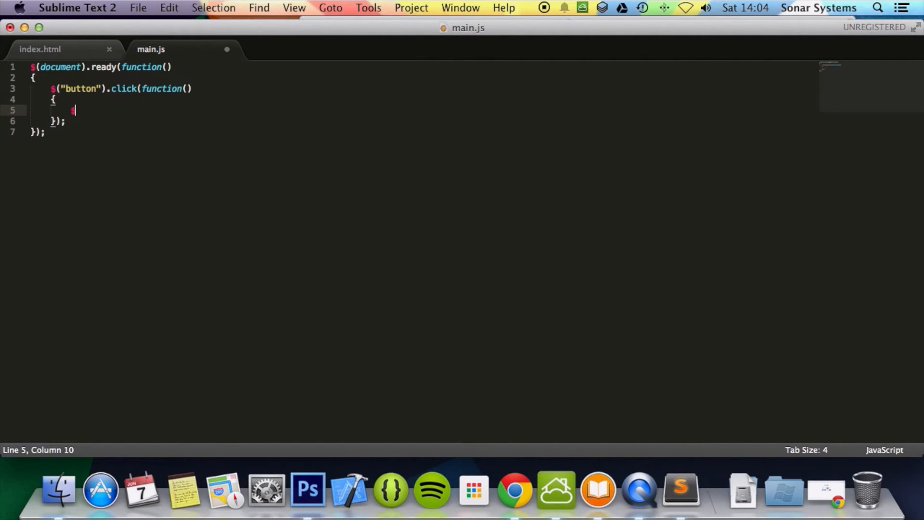
pyautogui.write('("")')
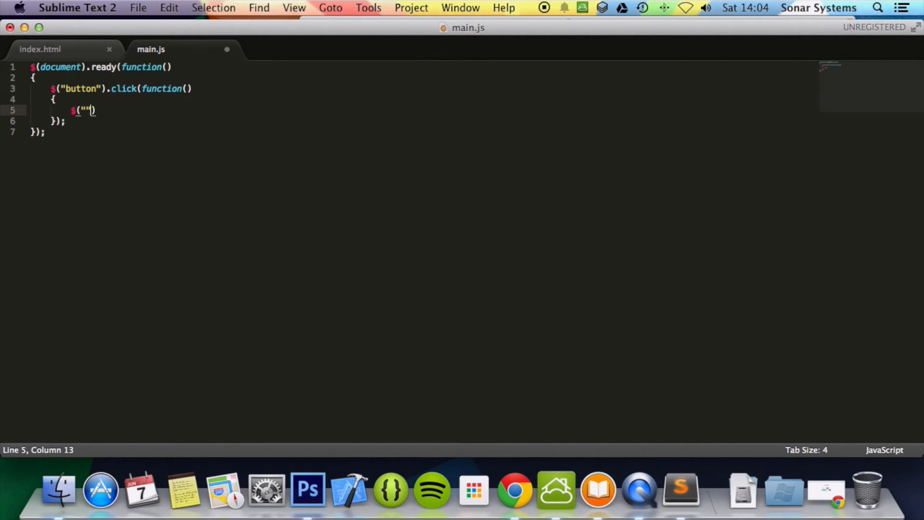
pyautogui.write('div')
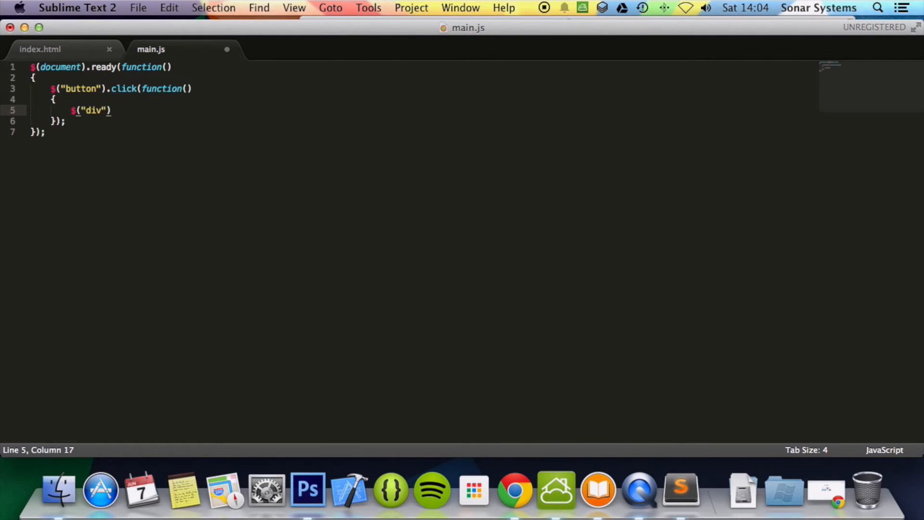
pyautogui.write('.hide')
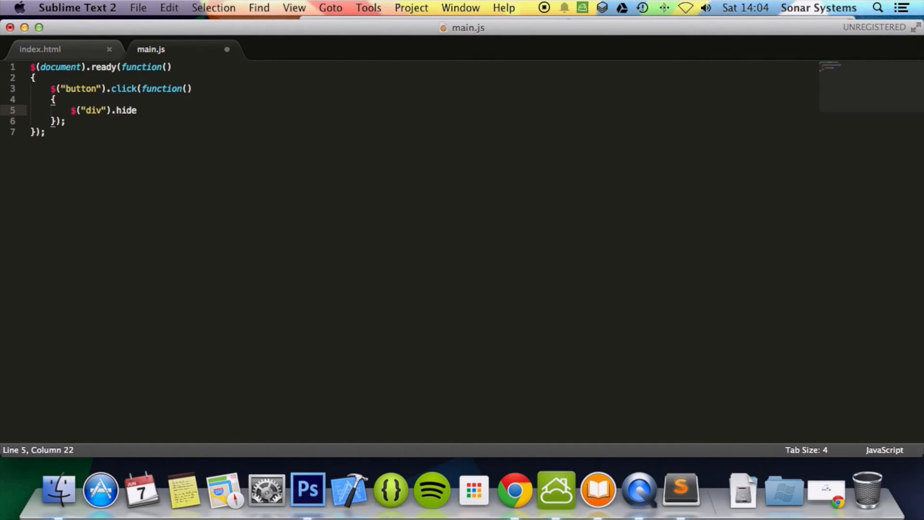
pyautogui.write('()')
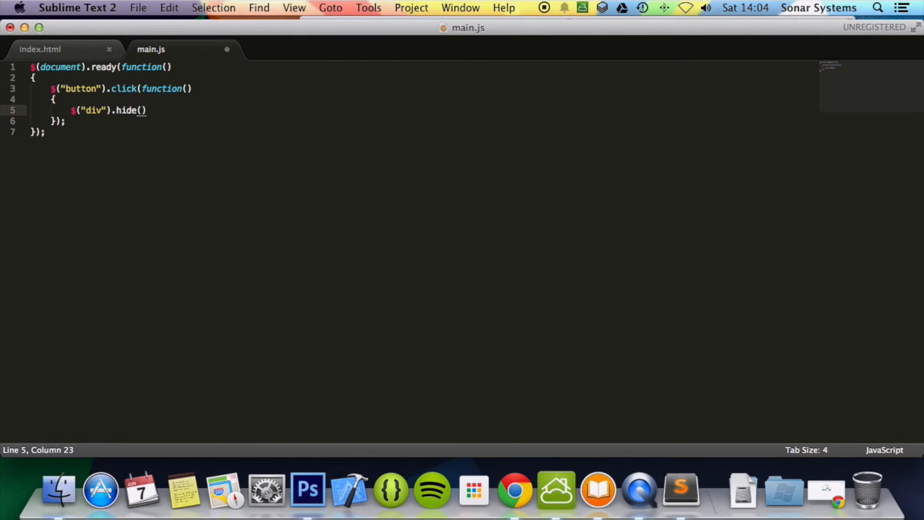
pyautogui.write('5000')
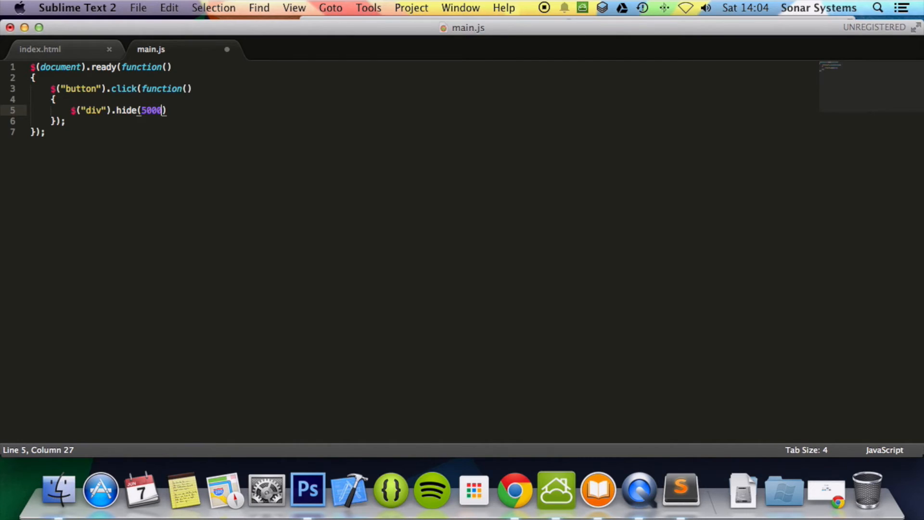
pyautogui.write(', func')
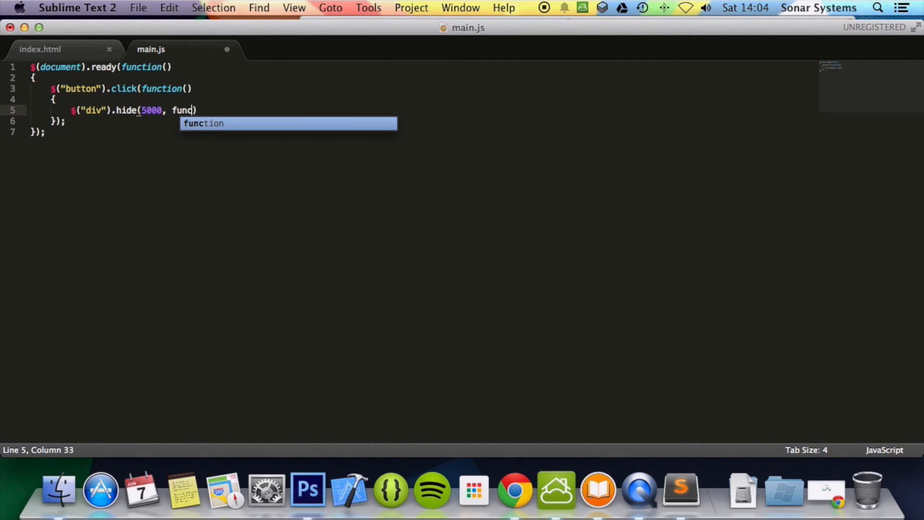
pyautogui.press('Tab')
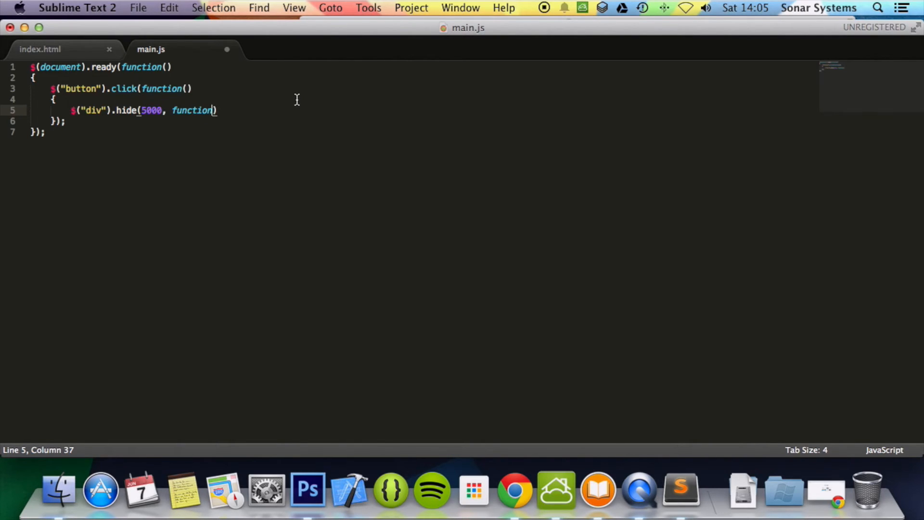
pyautogui.write('()')
pyautogui.write('{')
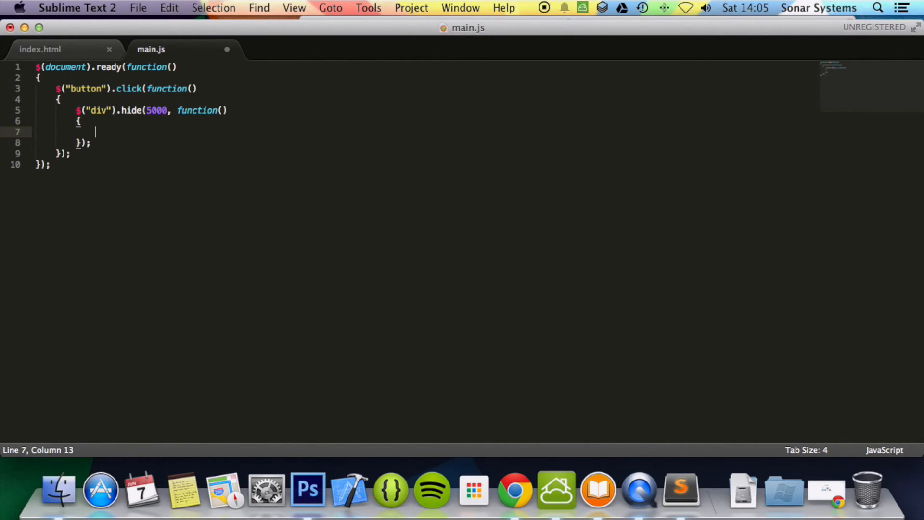
# Step: In the hide callback, add alert("The paragraph is now hidden");
pyautogui.write('alert();')
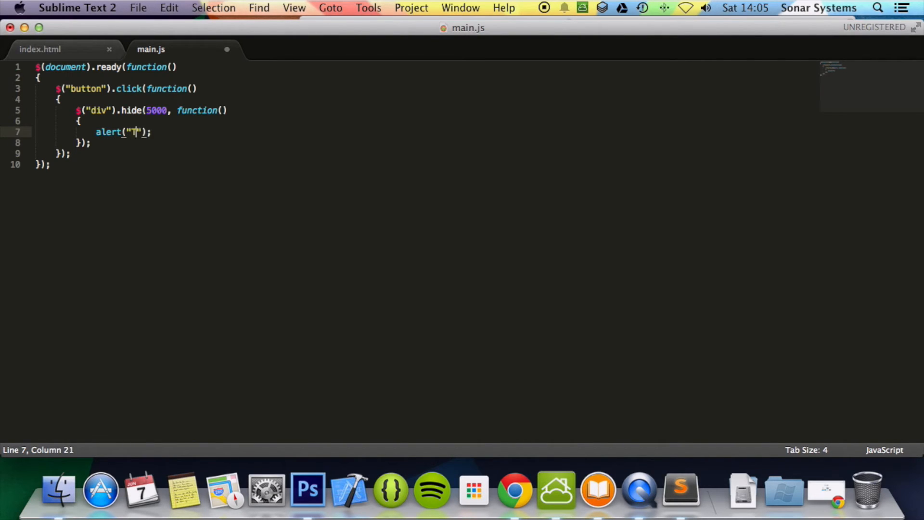
pyautogui.write('he paragraph is now')
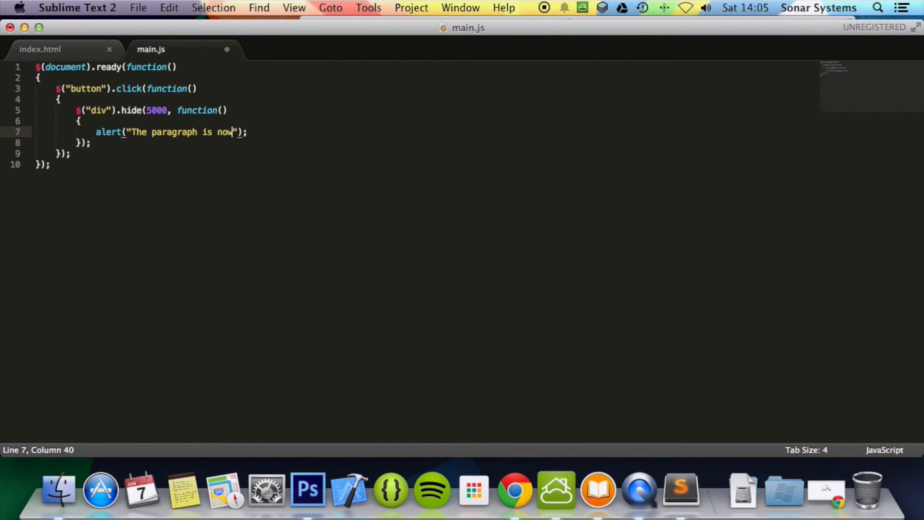
pyautogui.write('hidden')
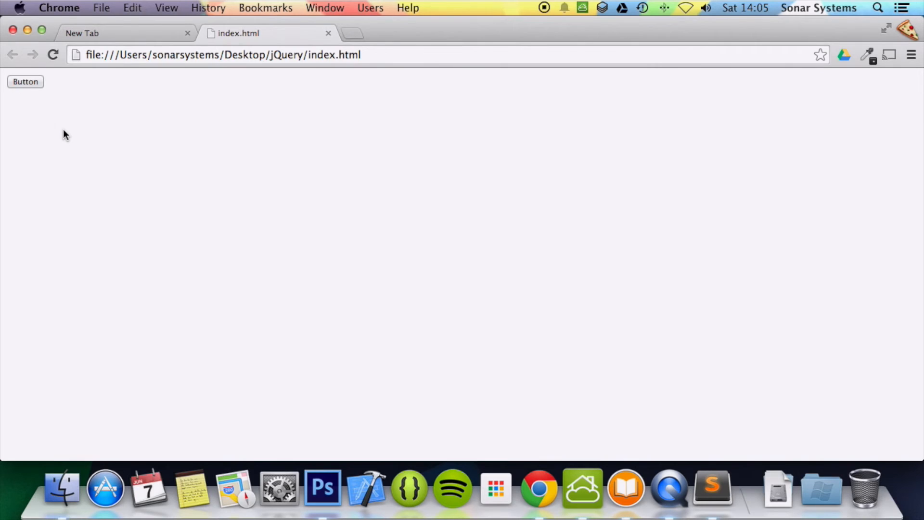
# Step: Press Button in Chrome and dismiss the 'The paragraph is now hidden' alert
pyautogui.click(25, 82)
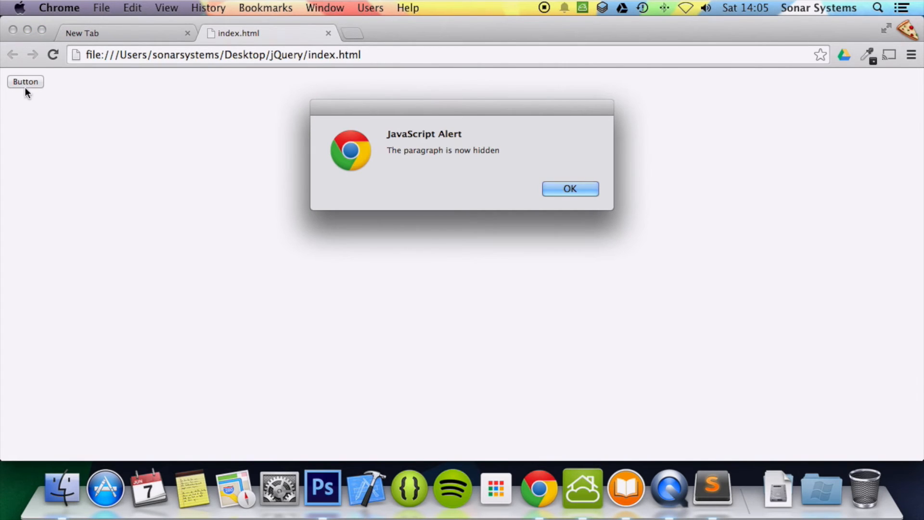
pyautogui.moveTo(61, 145)
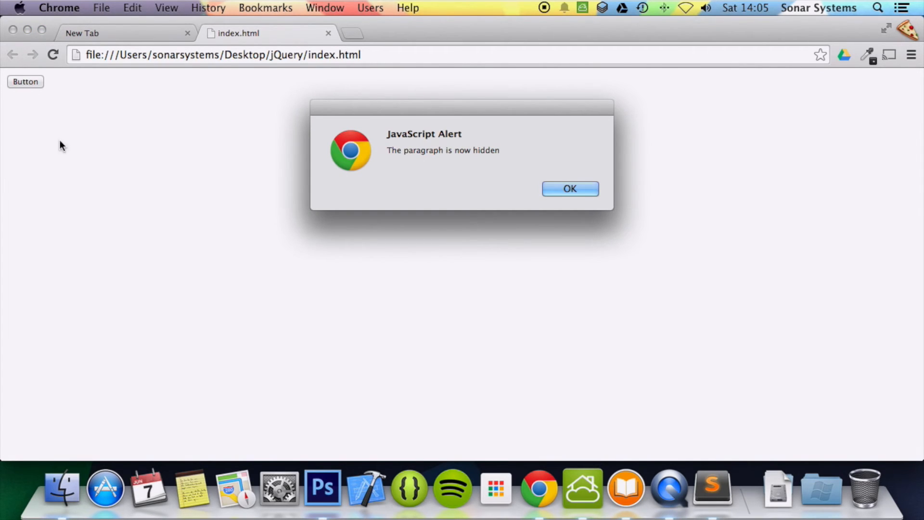
pyautogui.moveTo(511, 263)
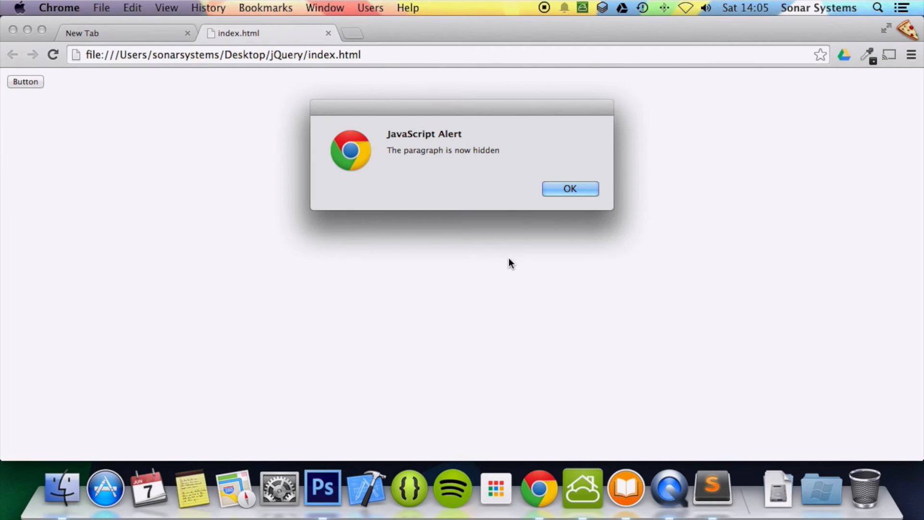
pyautogui.click(570, 189)
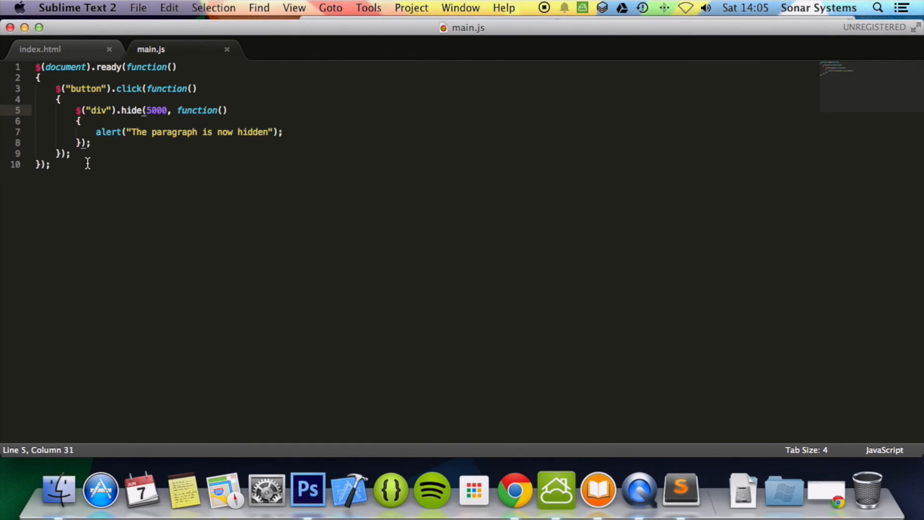
# Step: Define function AlertFunction() below the click handler, reusing the alert line, and save
pyautogui.click(85, 154)
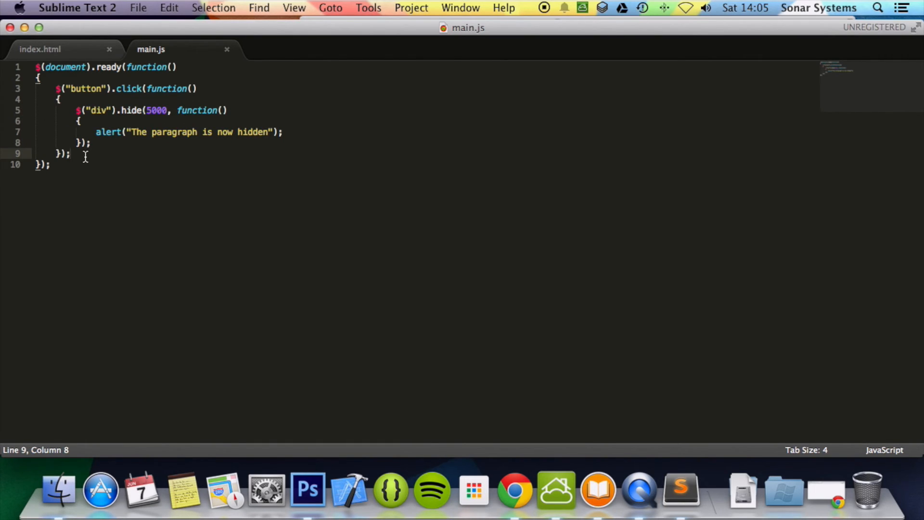
pyautogui.write('function Aler')
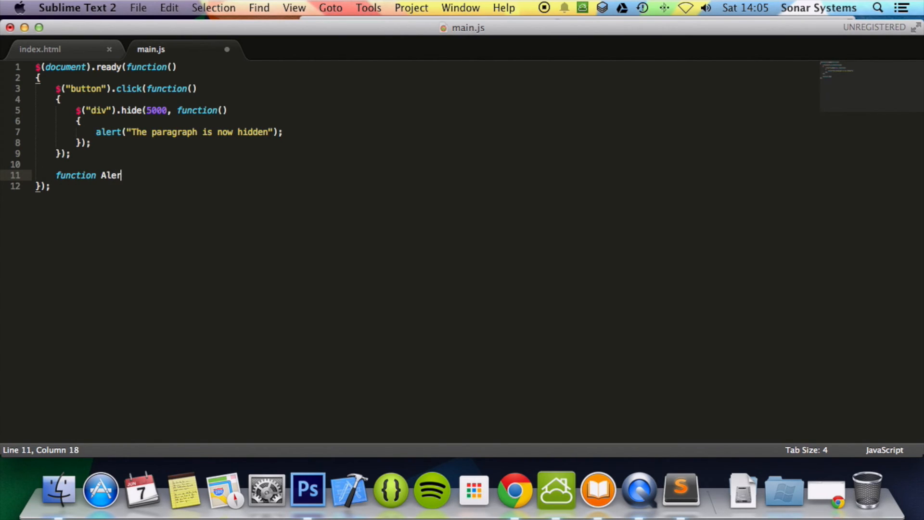
pyautogui.write('tFunction')
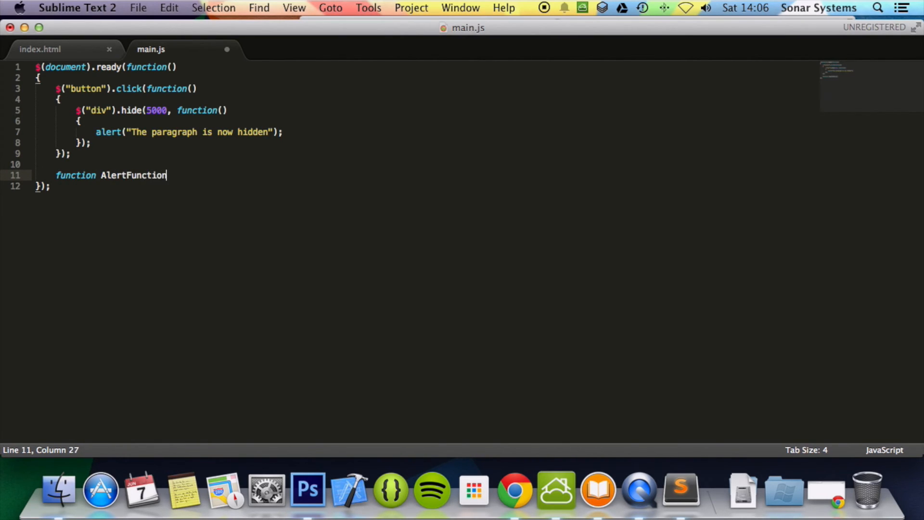
pyautogui.write('()')
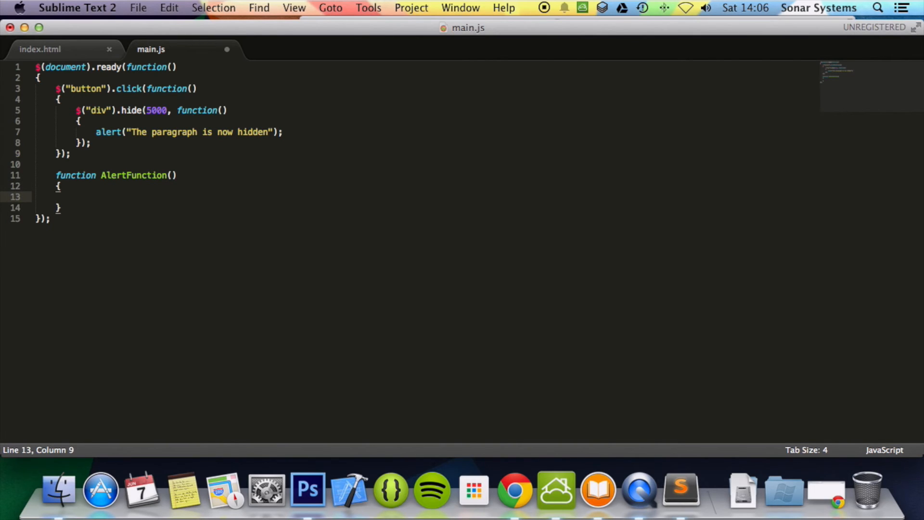
pyautogui.write('alert(')
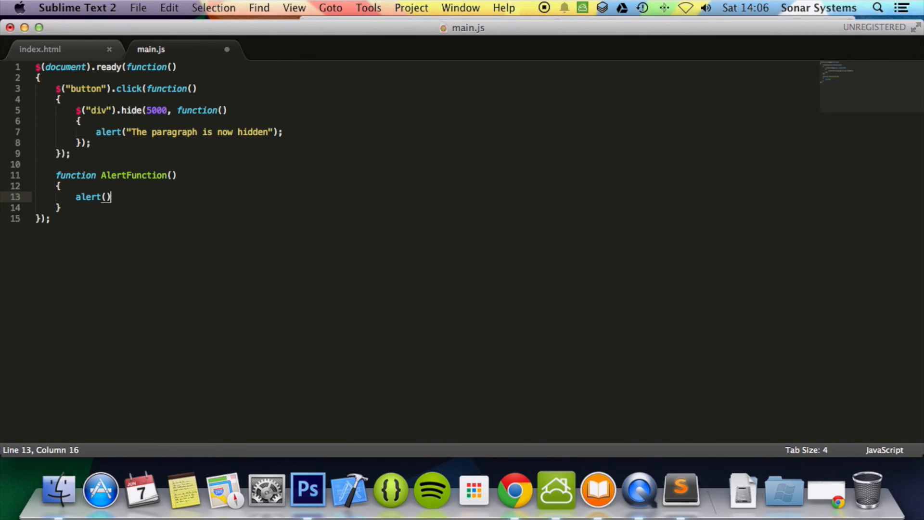
pyautogui.click(96, 132)
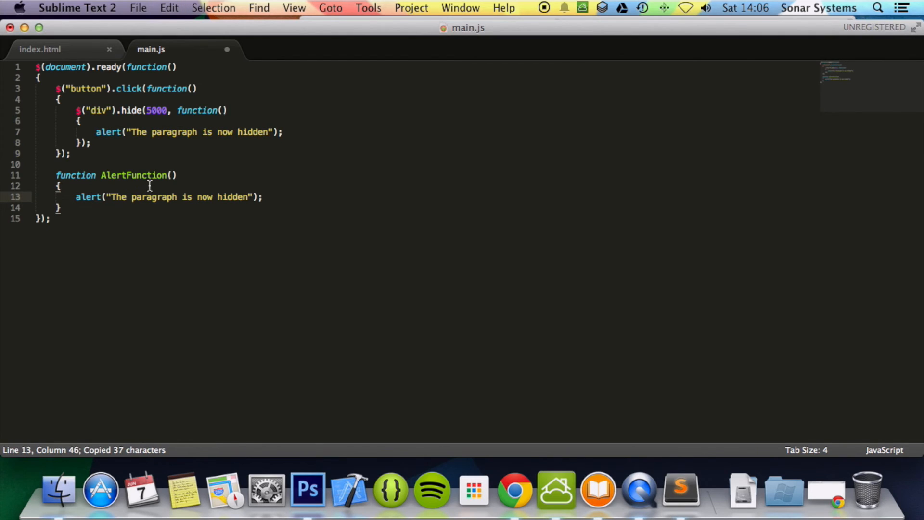
pyautogui.press('cmd+s')
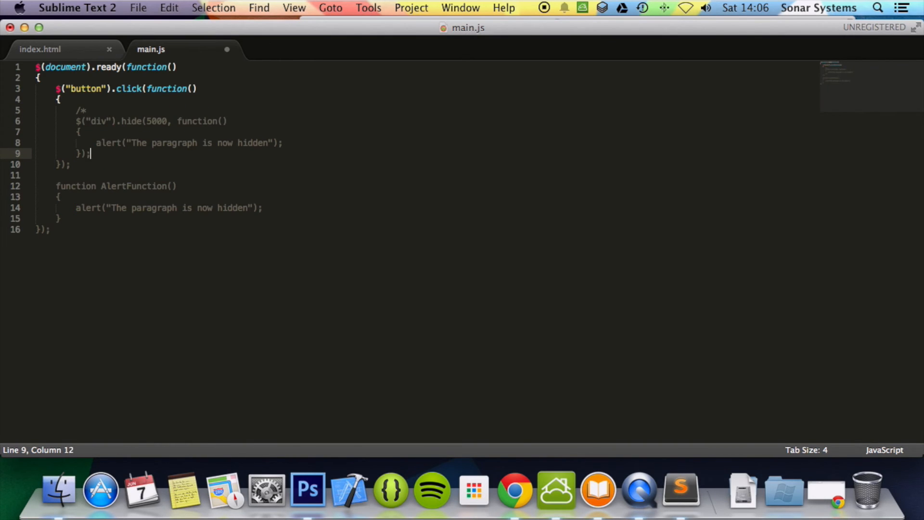
# Step: Comment out the old hide block with /* */ and call hide(5000, AlertFunction) instead
pyautogui.write('*/')
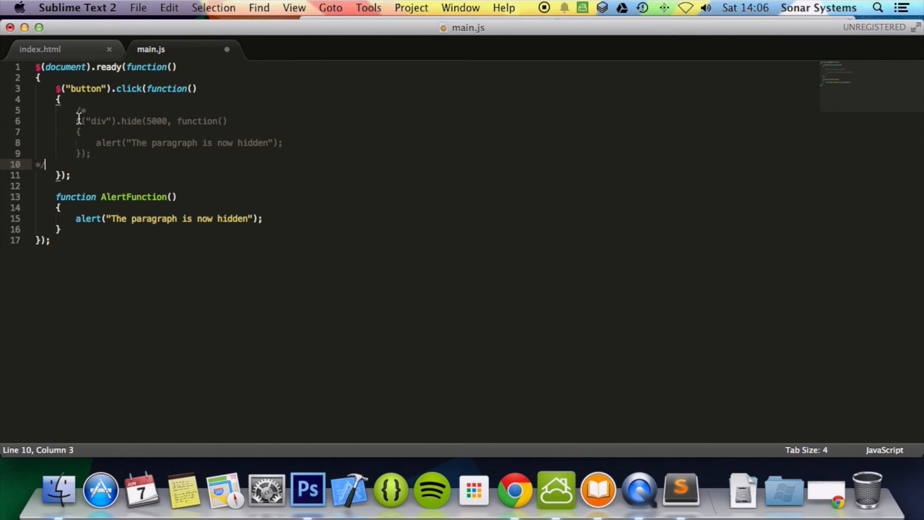
pyautogui.moveTo(75, 122); pyautogui.dragTo(97, 149)
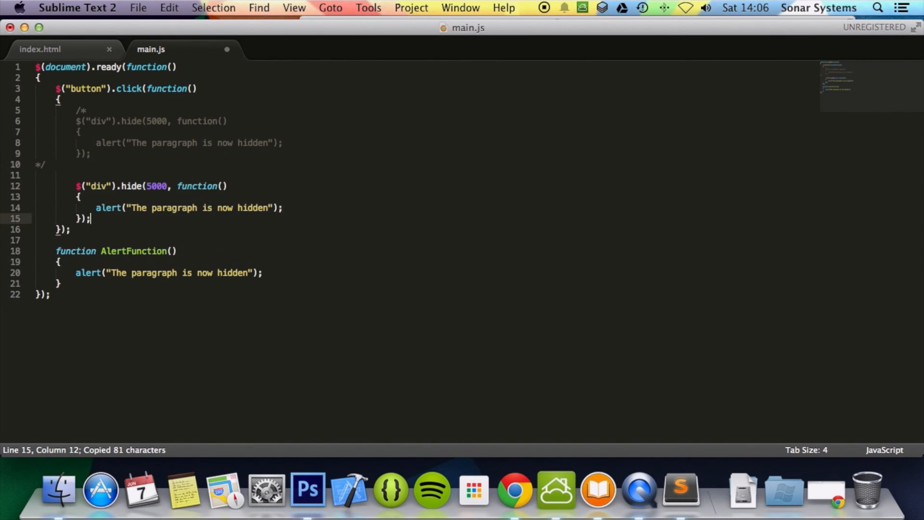
pyautogui.doubleClick(196, 185)
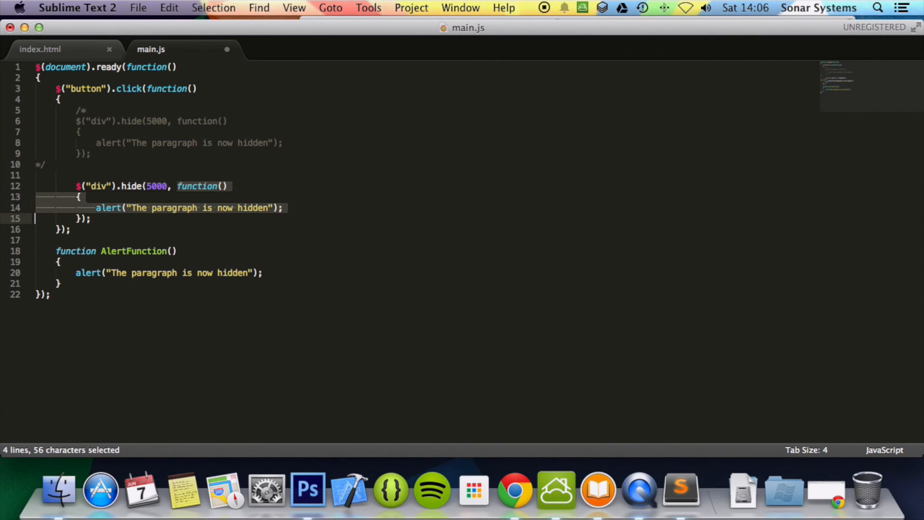
pyautogui.press('Delete')
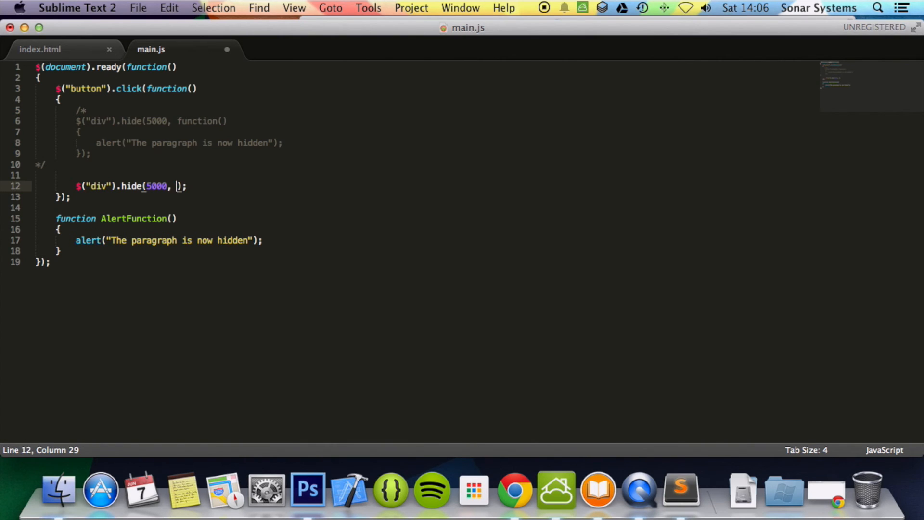
pyautogui.write('al')
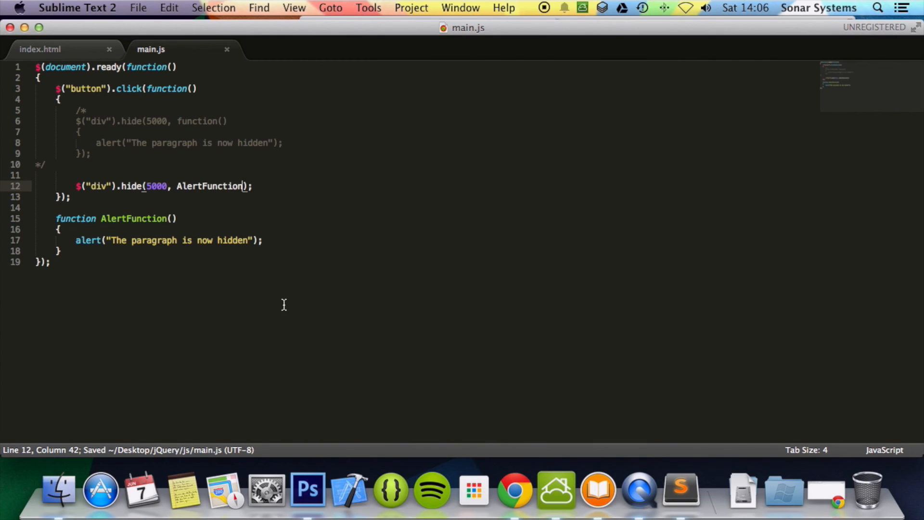
pyautogui.moveTo(310, 224)
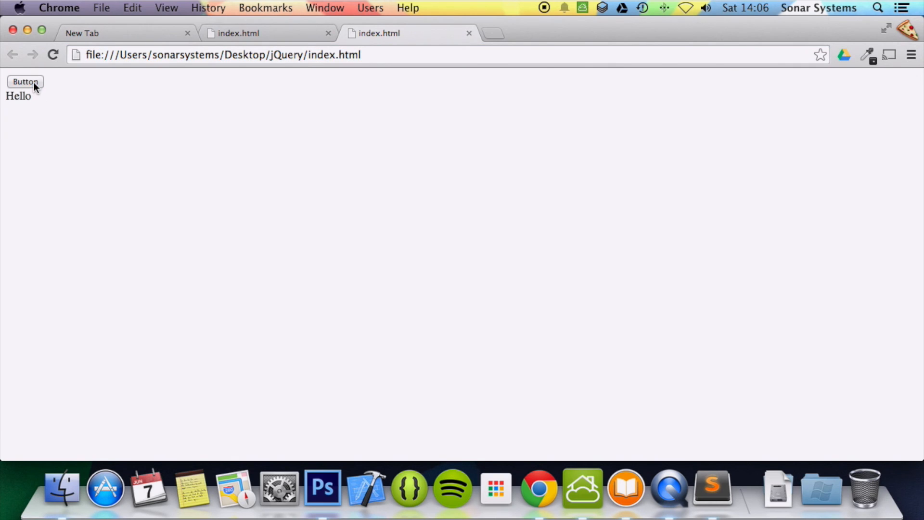
# Step: Press Button on the reloaded Chrome page so the Hello div fades out
pyautogui.click(25, 81)
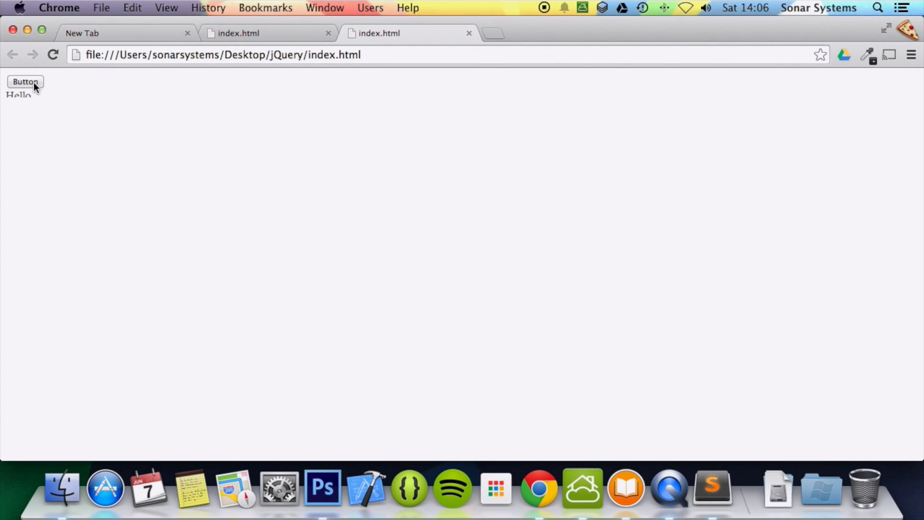
pyautogui.click(25, 81)
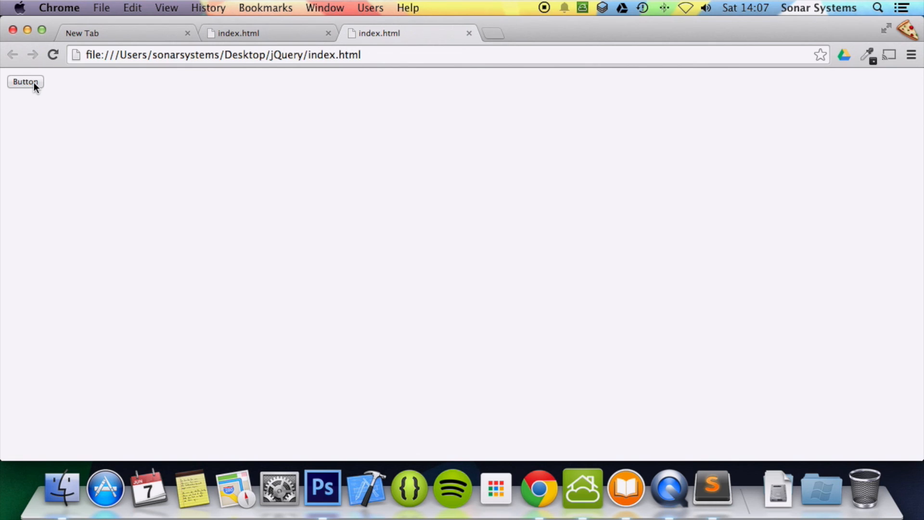
pyautogui.click(25, 81)
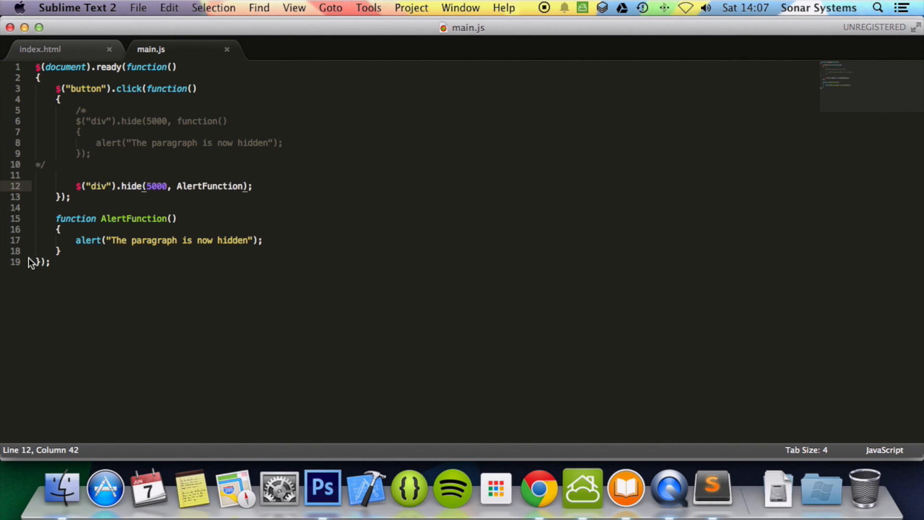
pyautogui.moveTo(189, 166)
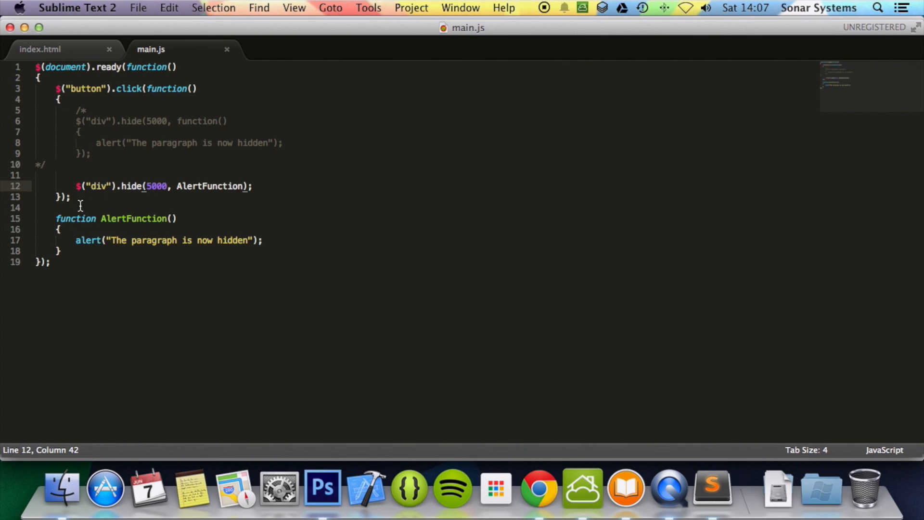
pyautogui.moveTo(76, 185); pyautogui.dragTo(252, 186)
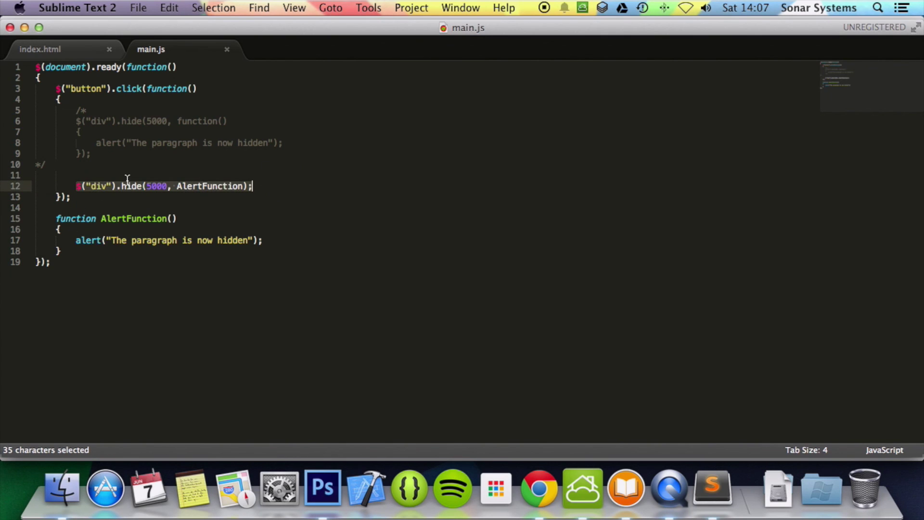
pyautogui.moveTo(120, 164)
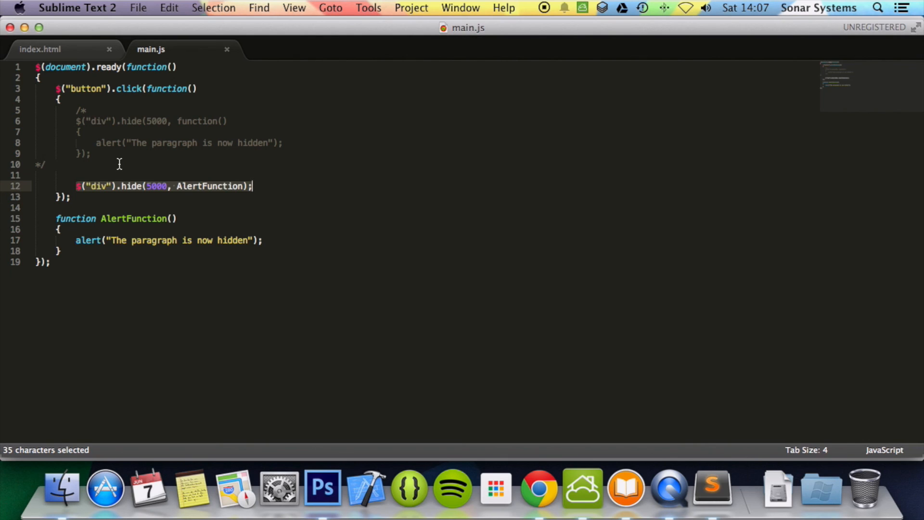
pyautogui.moveTo(444, 63)
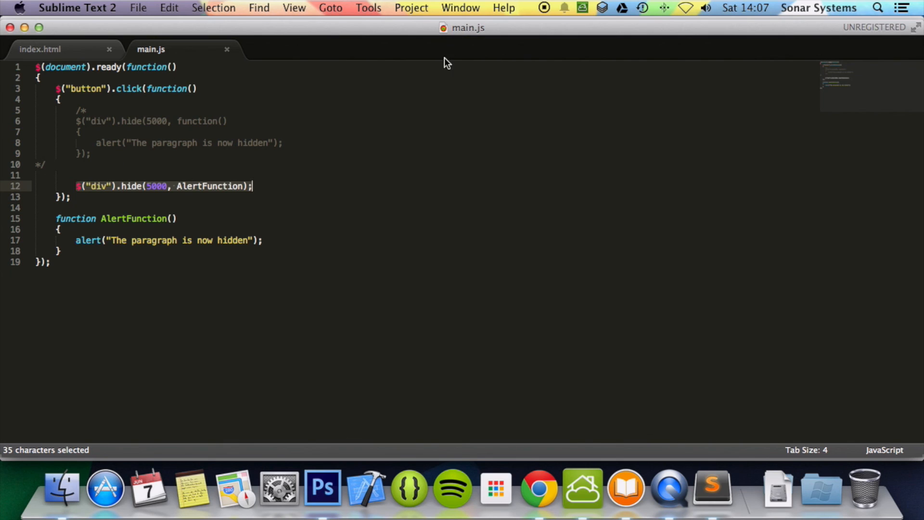